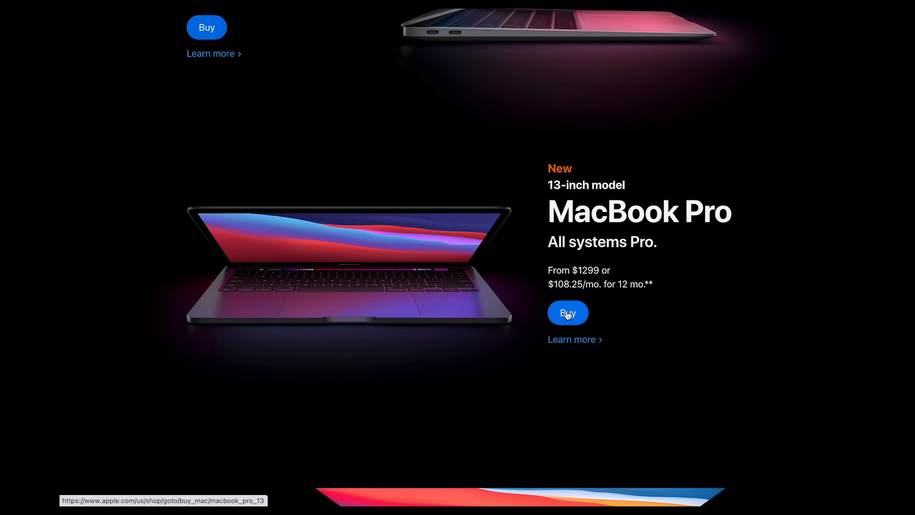
Step: Go to the 13-inch MacBook Pro purchase page and reach its Memory options
click(567, 312)
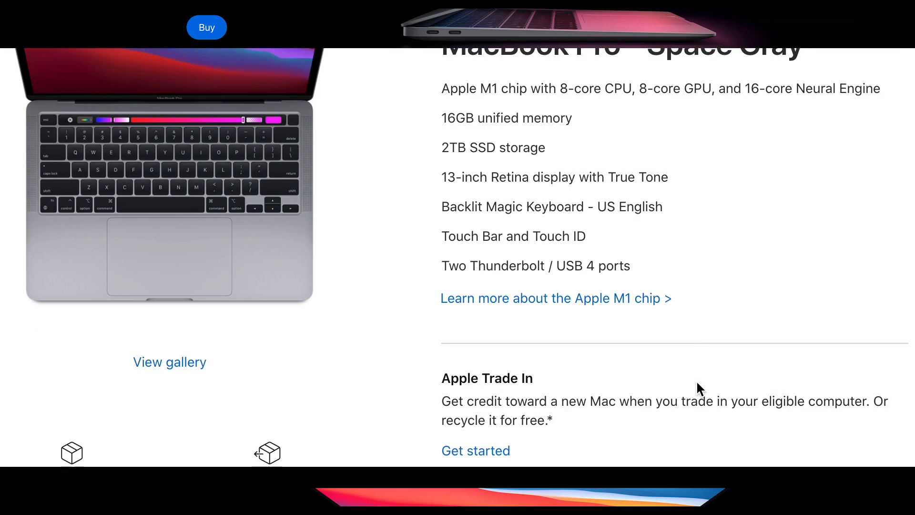
scroll(down, 3)
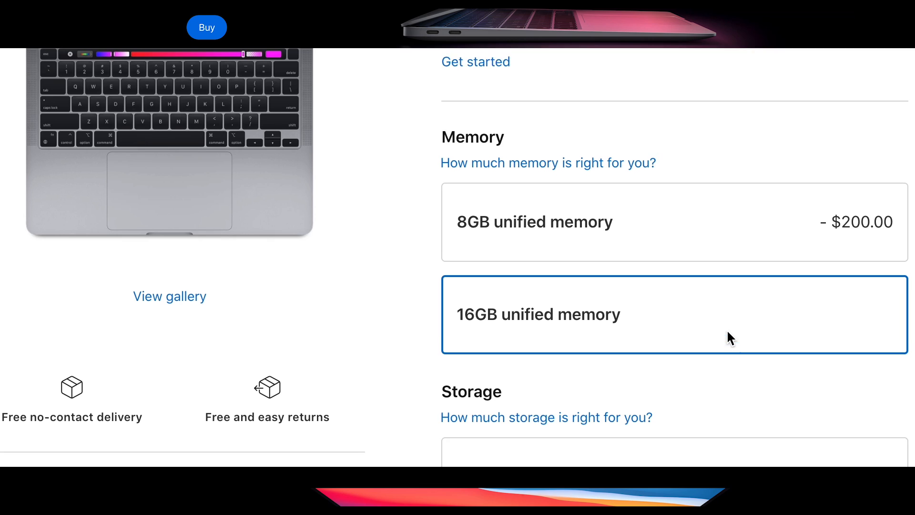
scroll(down, 3)
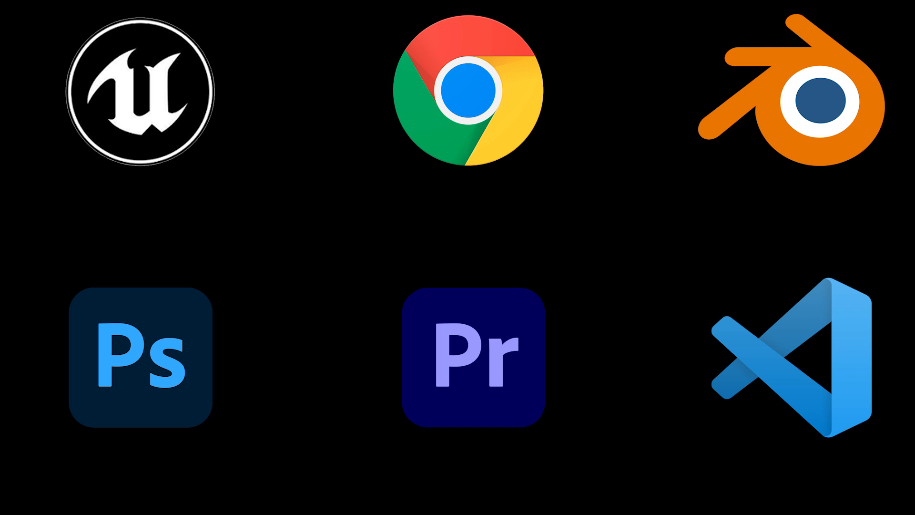
click(138, 362)
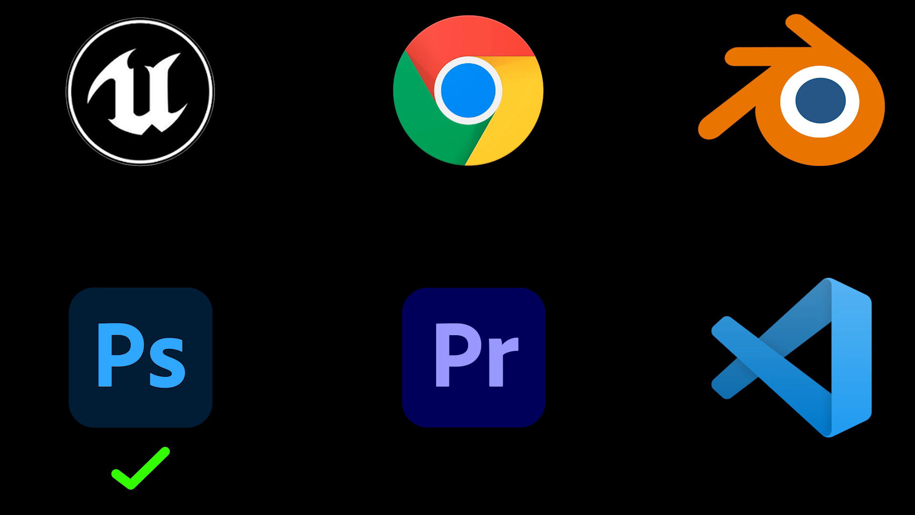
click(143, 88)
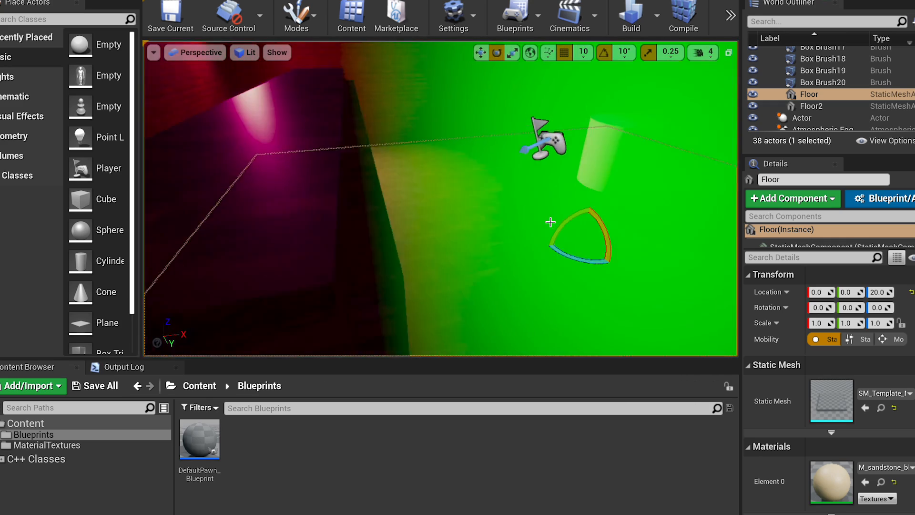
drag(548, 221, 558, 213)
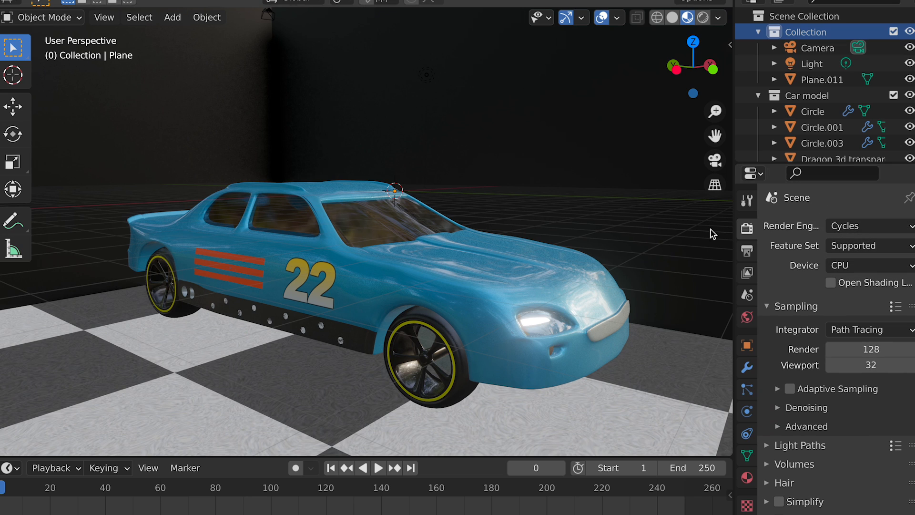
Step: Show the whole garage in Solid shading, return to Object Mode, then start Rendered viewport shading
drag(712, 233, 510, 234)
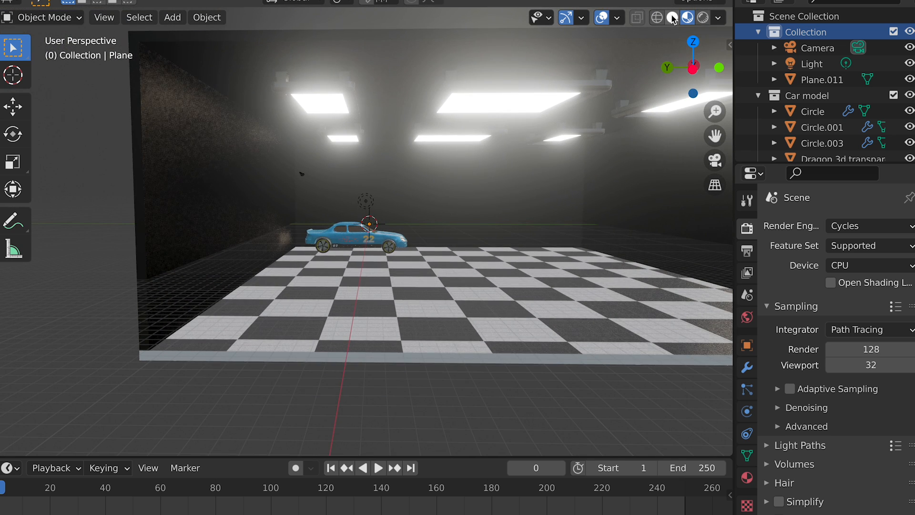
click(673, 18)
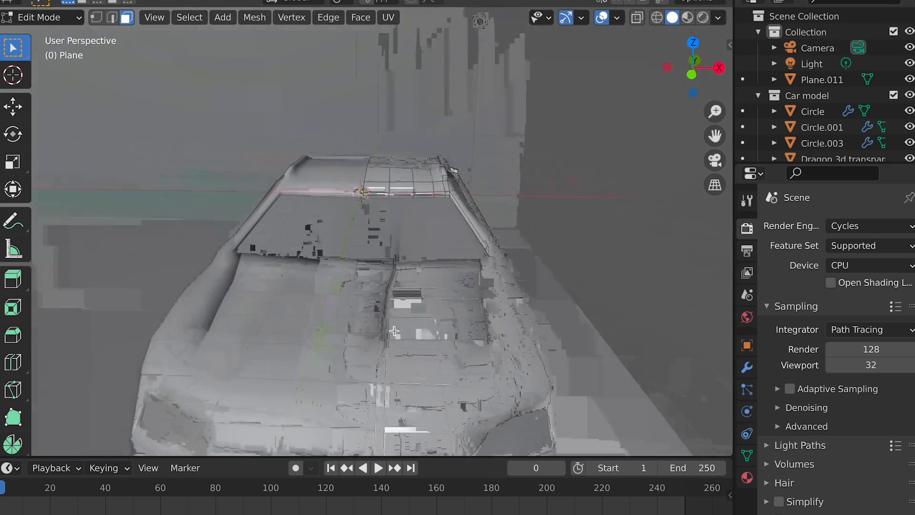
key(Tab)
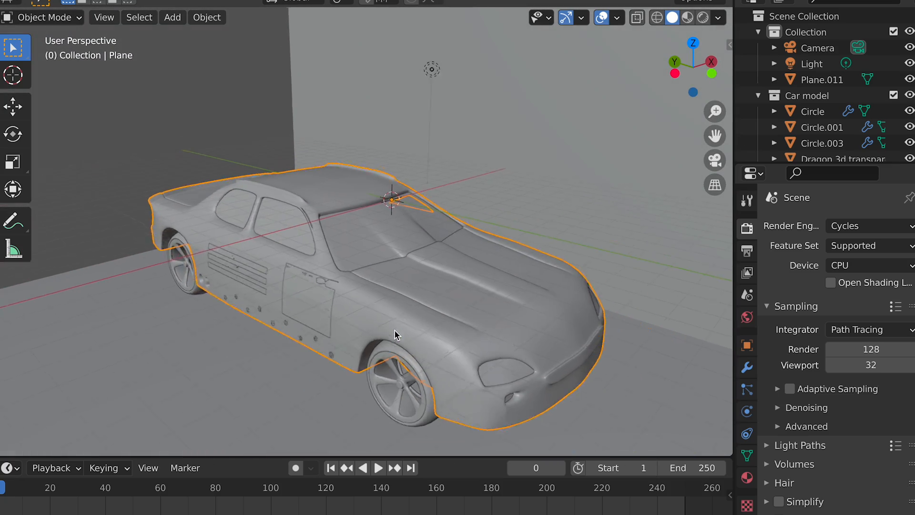
click(683, 18)
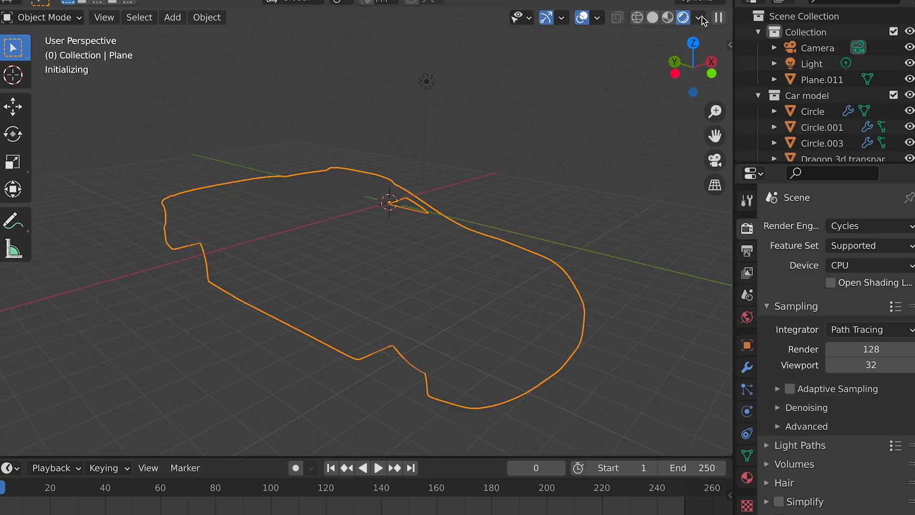
Step: Preview the car with the Eevee render engine, then restore Cycles
click(681, 18)
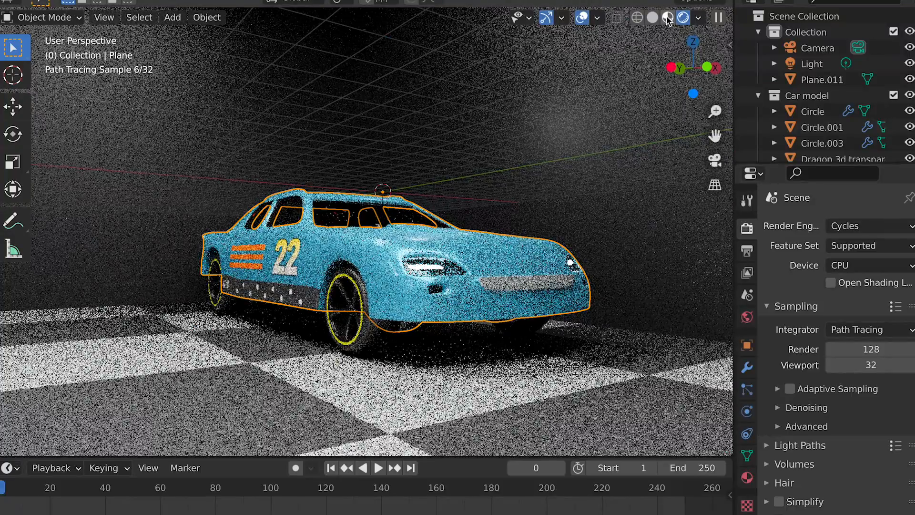
click(870, 226)
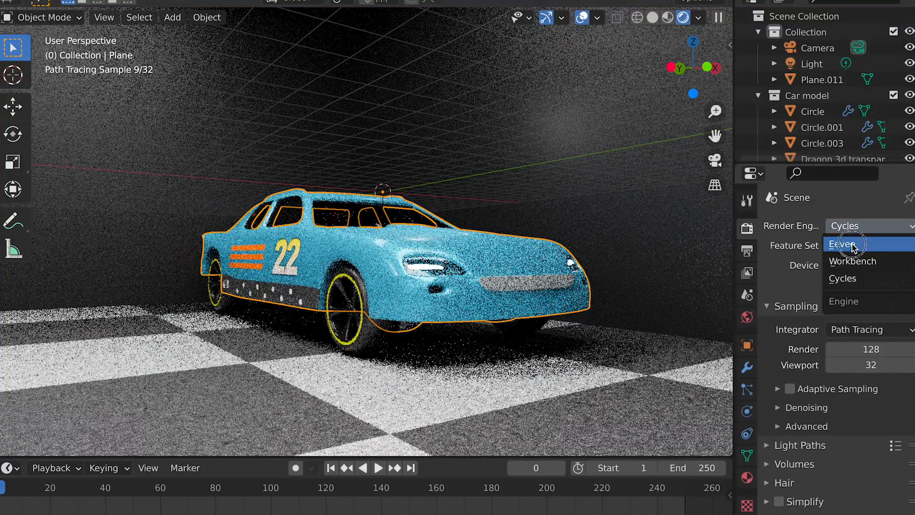
click(842, 244)
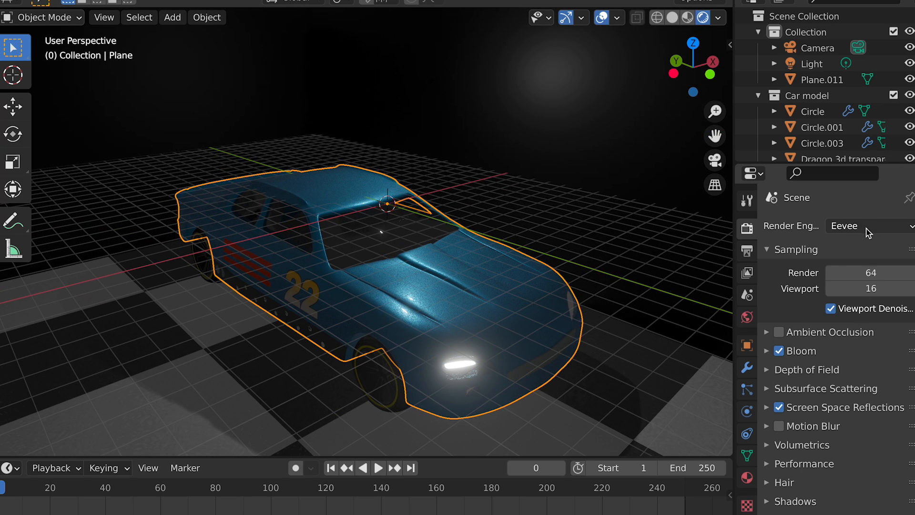
click(870, 226)
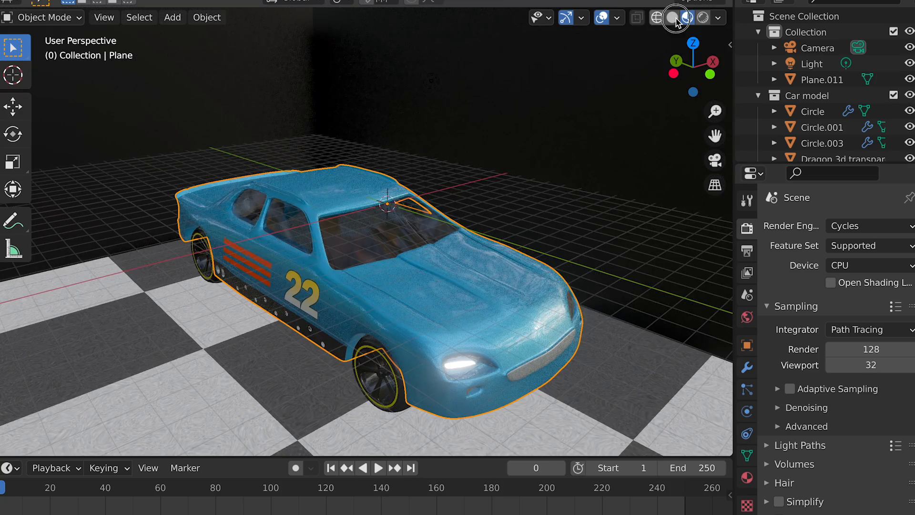
Step: Return the viewport to Solid shading and orbit around the car in the garage
click(673, 18)
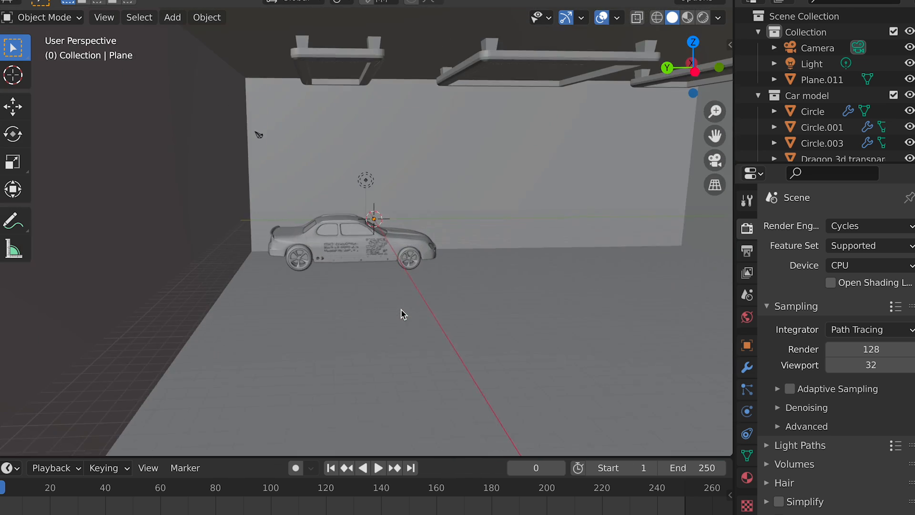
drag(401, 314, 354, 205)
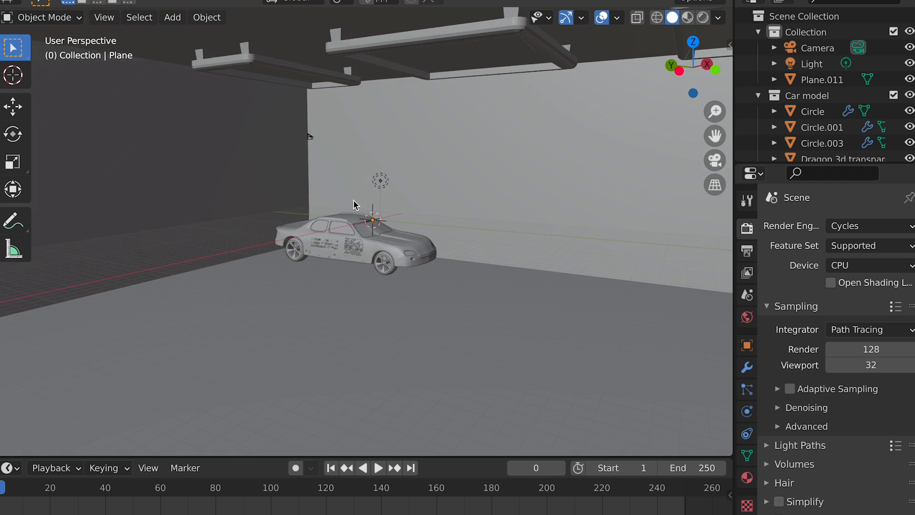